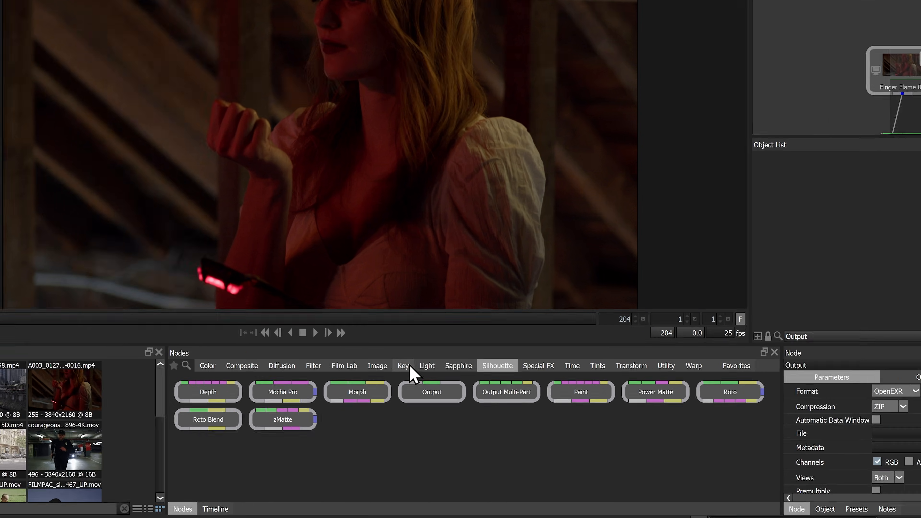
- Show the Key node category and select the Matte Assist ML node there
{"action": "left_click", "coordinate": [403, 366]}
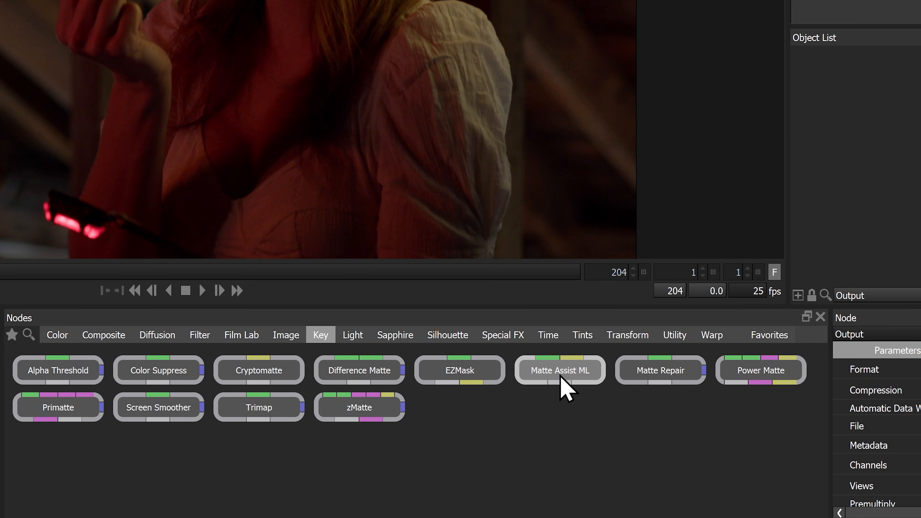
{"action": "left_click", "coordinate": [558, 369]}
{"action": "type", "text": "matte assist"}
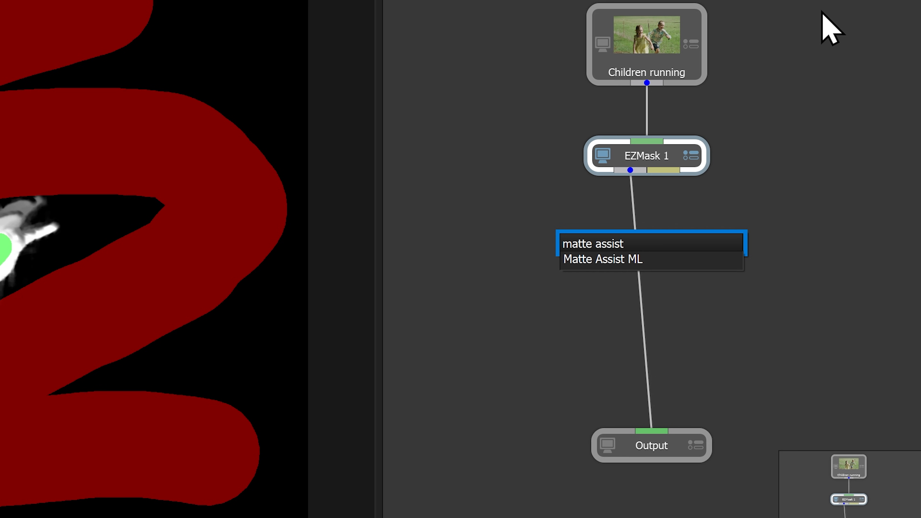
- Insert a Matte Assist ML node after EZMask 1 in the Children running tree
{"action": "left_click", "coordinate": [602, 259]}
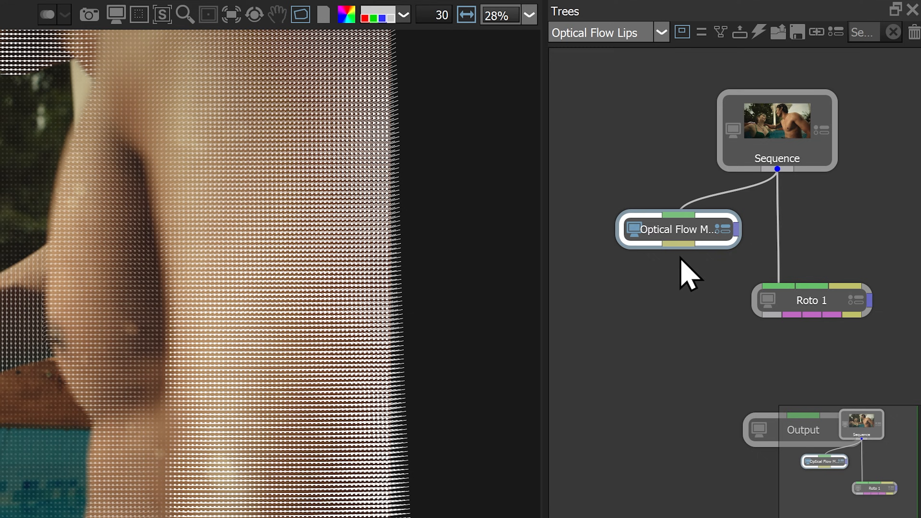
- View the flow vectors produced by the Optical Flow ML node on the Sequence clip
{"action": "left_click", "coordinate": [810, 300]}
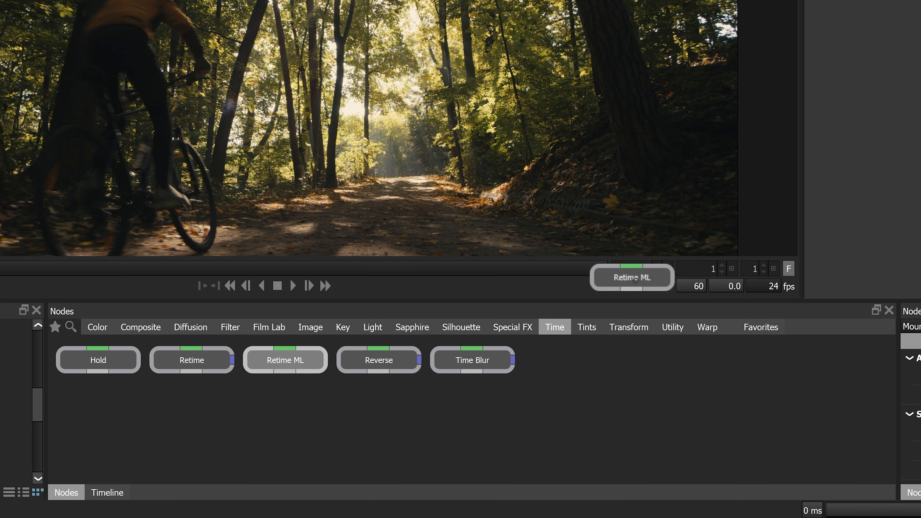
- Drag a Retime ML node from the Time category into the forest bike clip's tree
{"action": "left_click_drag", "start_coordinate": [285, 360], "coordinate": [717, 251]}
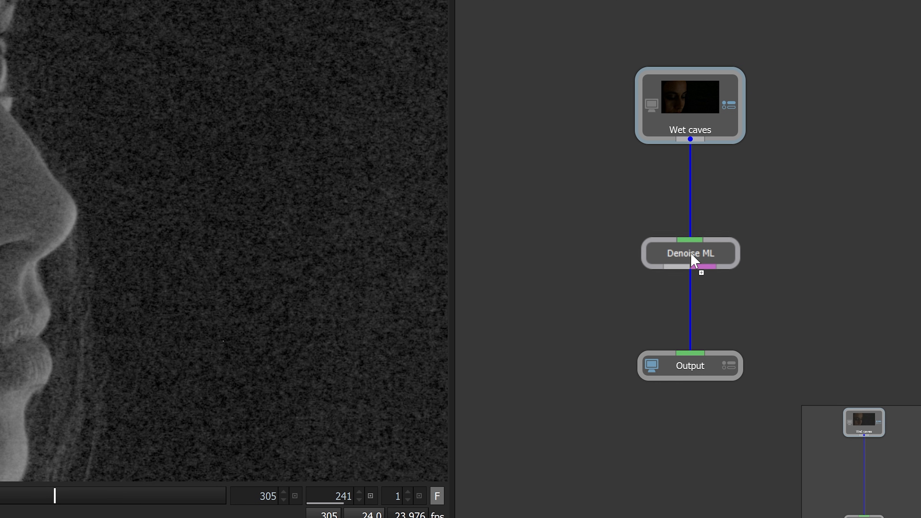
- Bring up the Denoise ML node's parameters between Wet caves and Output
{"action": "double_click", "coordinate": [690, 254]}
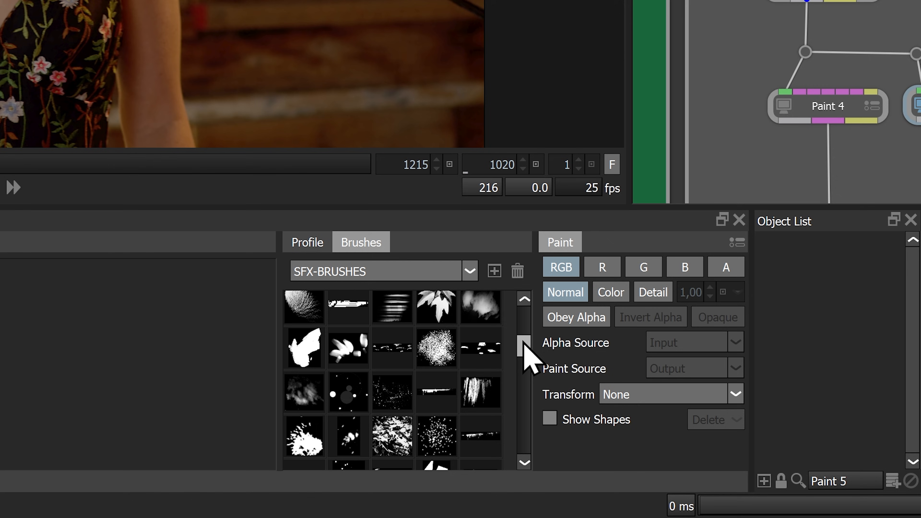
- Pick the ben_brush_01 preset from SFX-BRUSHES and paint a stroke across the woman's face
{"action": "scroll", "scroll_direction": "down", "scroll_amount": 3}
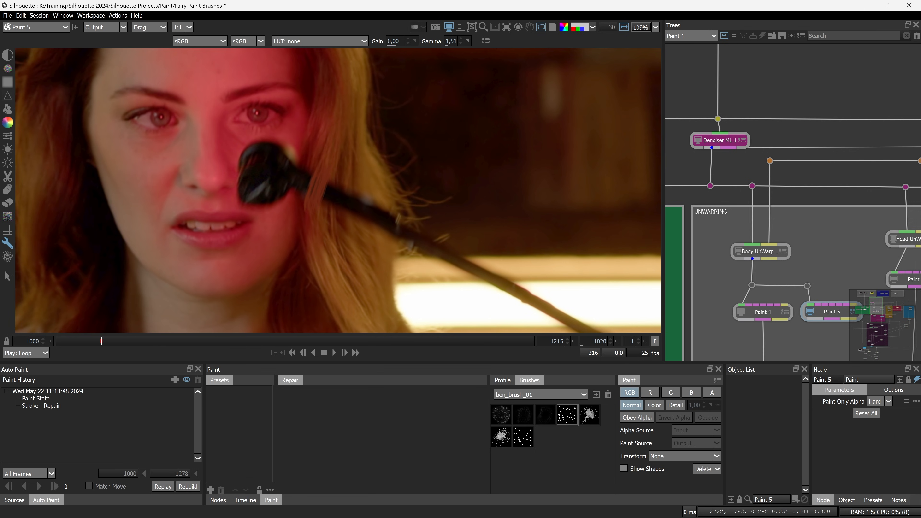
{"action": "left_click_drag", "start_coordinate": [276, 176], "coordinate": [346, 193]}
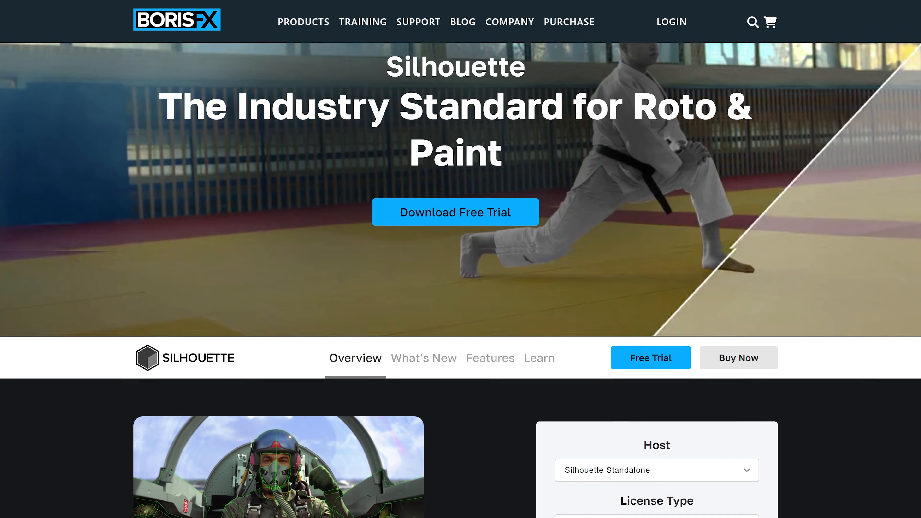
- Scroll the Silhouette page's What's New section to the Optical Flow ML and Retime ML entries
{"action": "scroll", "scroll_direction": "down", "scroll_amount": 3}
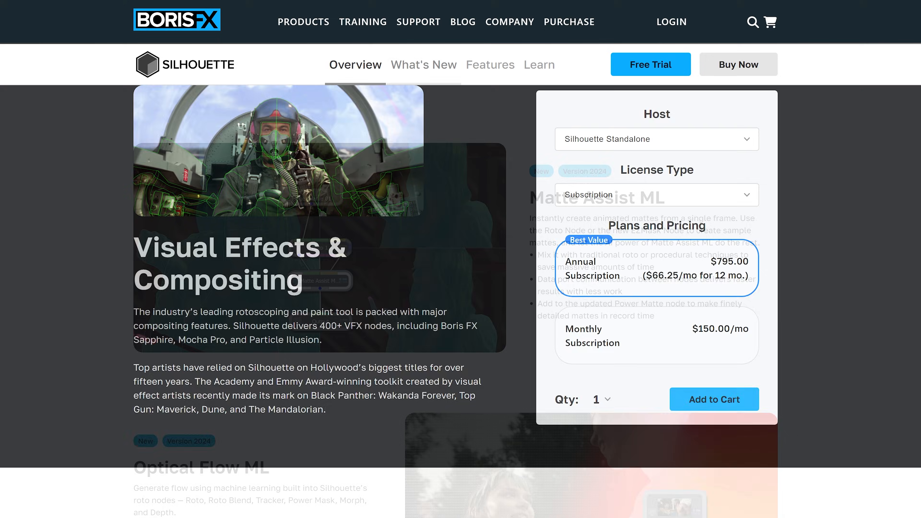
{"action": "left_click", "coordinate": [423, 65]}
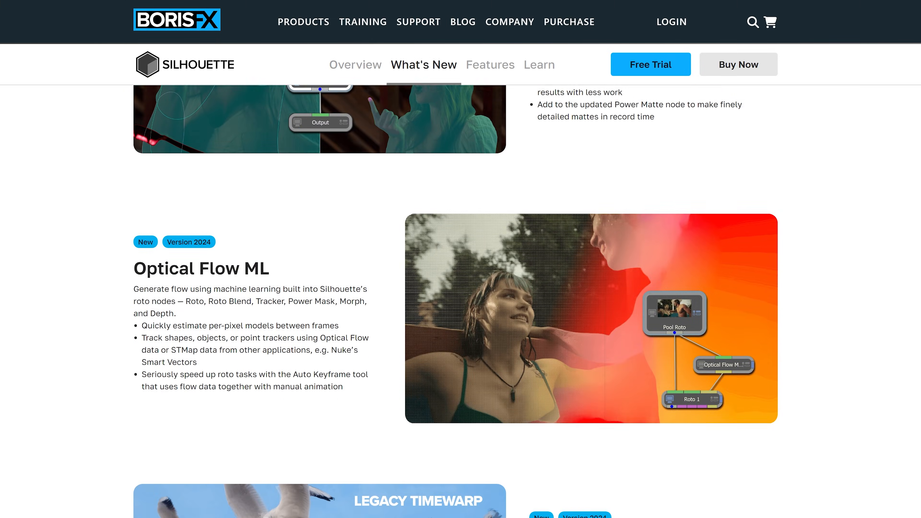
{"action": "scroll", "scroll_direction": "down", "scroll_amount": 3}
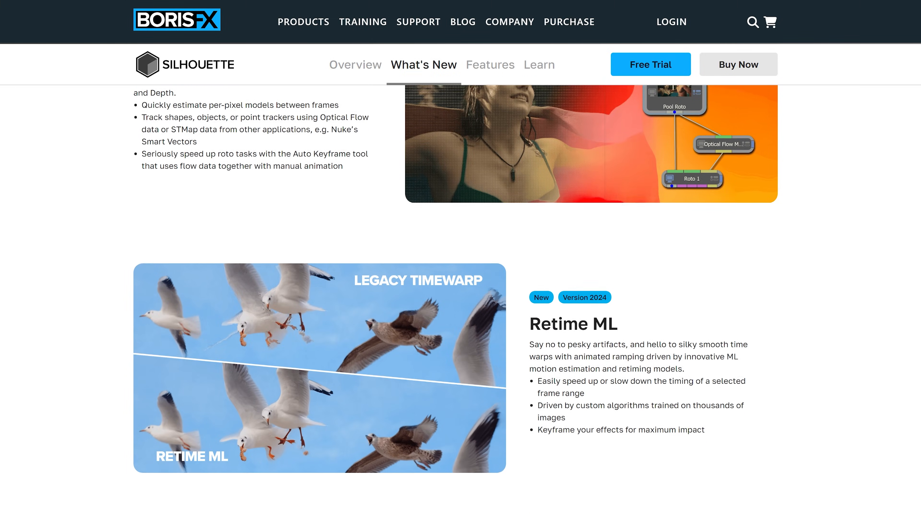